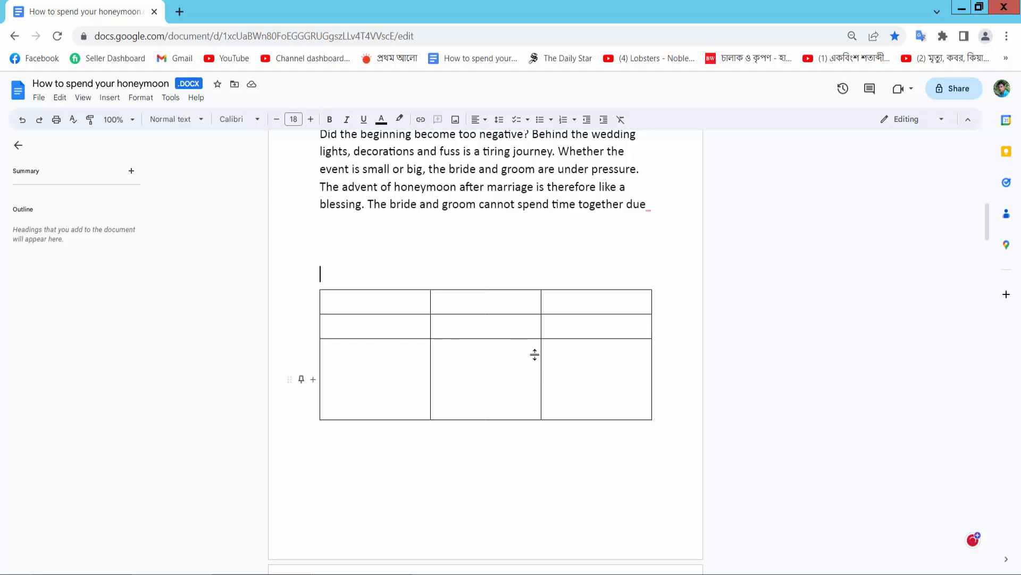
mouse_move(494, 371)
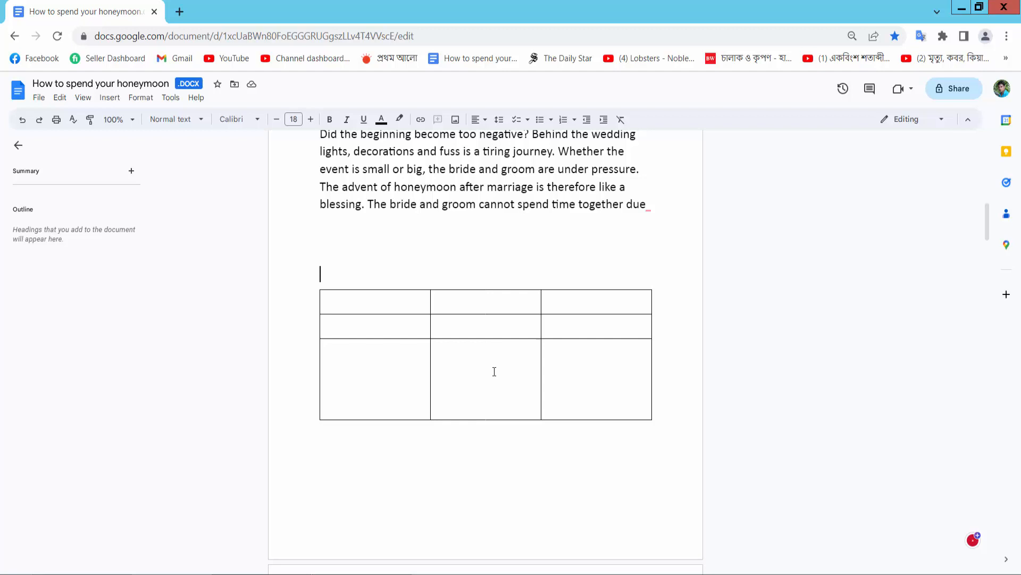
mouse_move(487, 418)
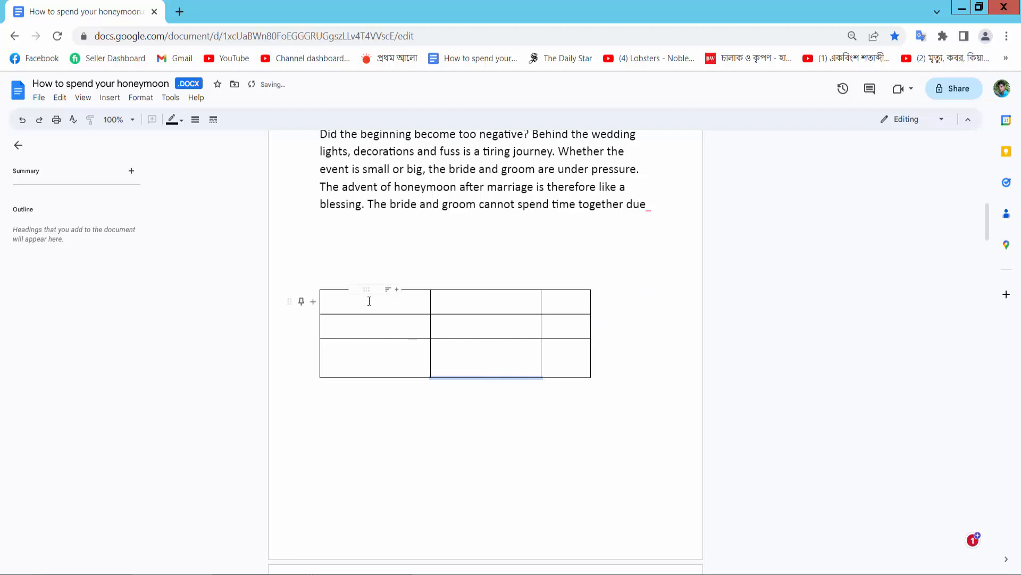
- Distribute the 3x3 table's rows and columns so they're evenly sized
right_click(484, 352)
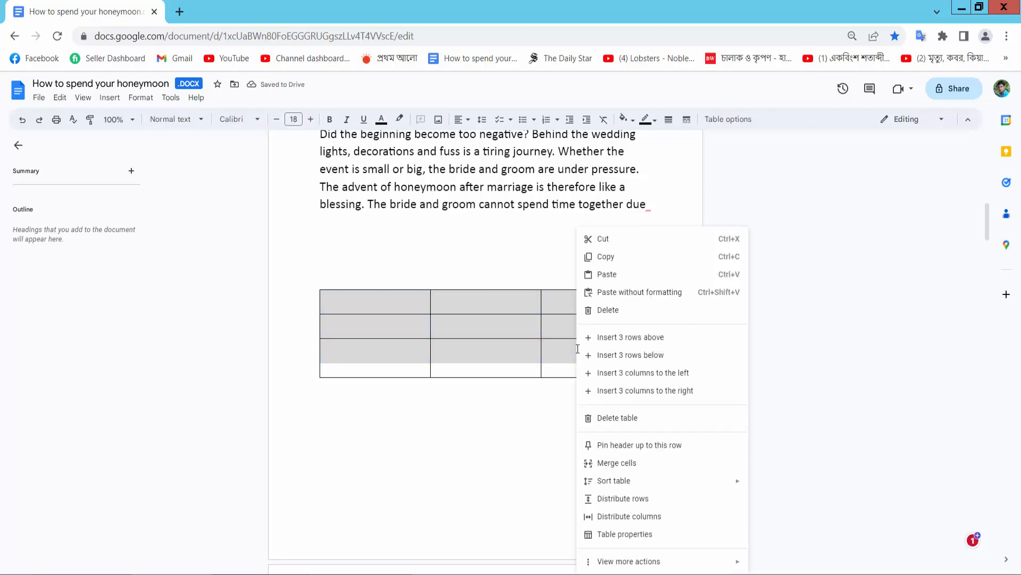
mouse_move(622, 498)
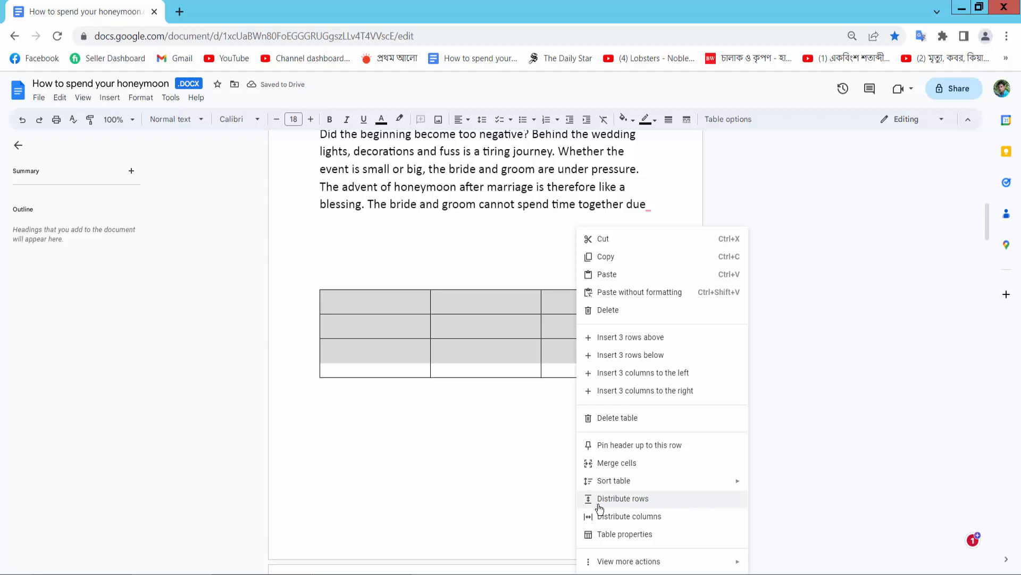
click(622, 498)
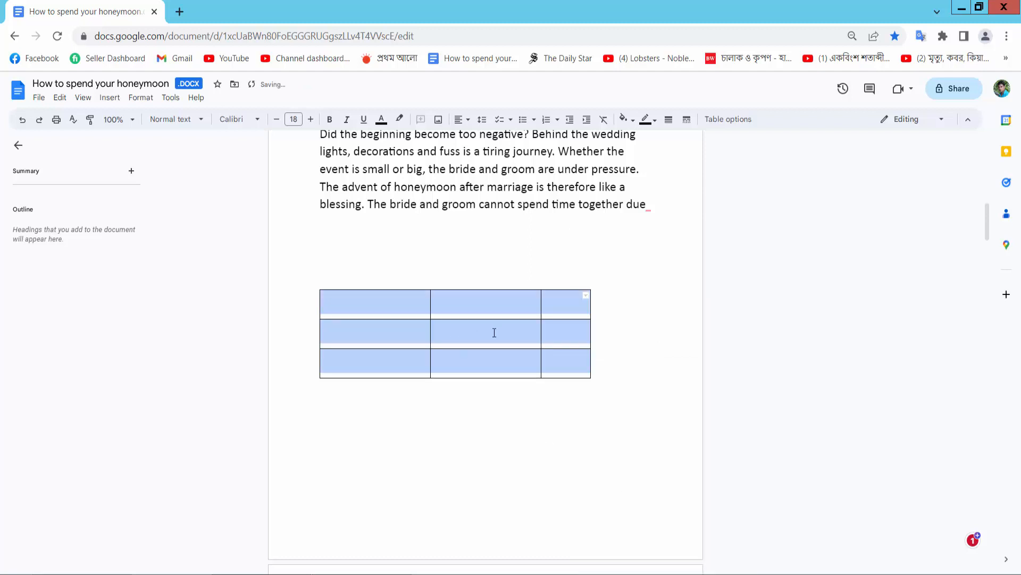
right_click(493, 332)
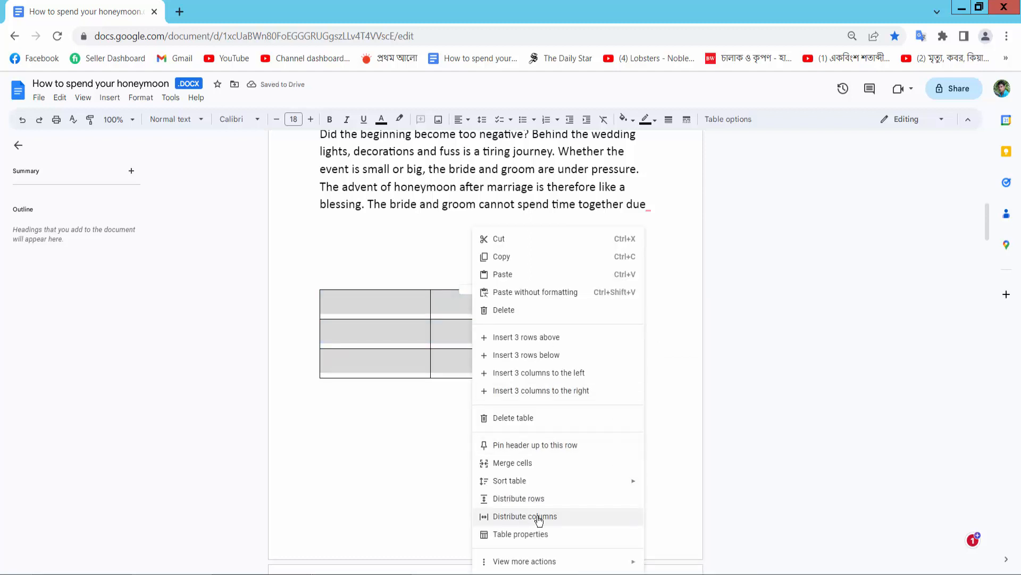
click(525, 516)
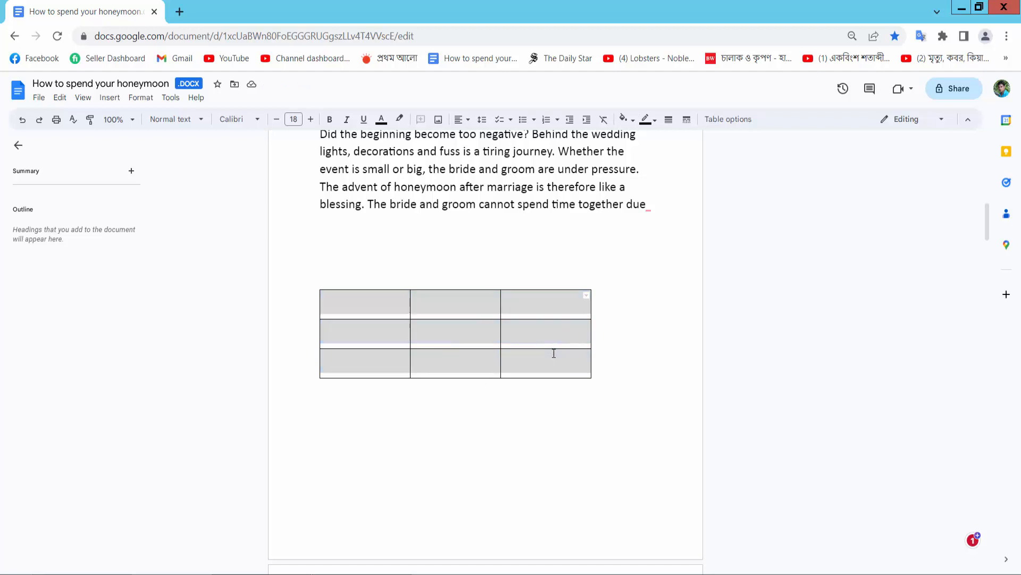
- Set the table's column width to 4.189 cm in Table properties
right_click(553, 353)
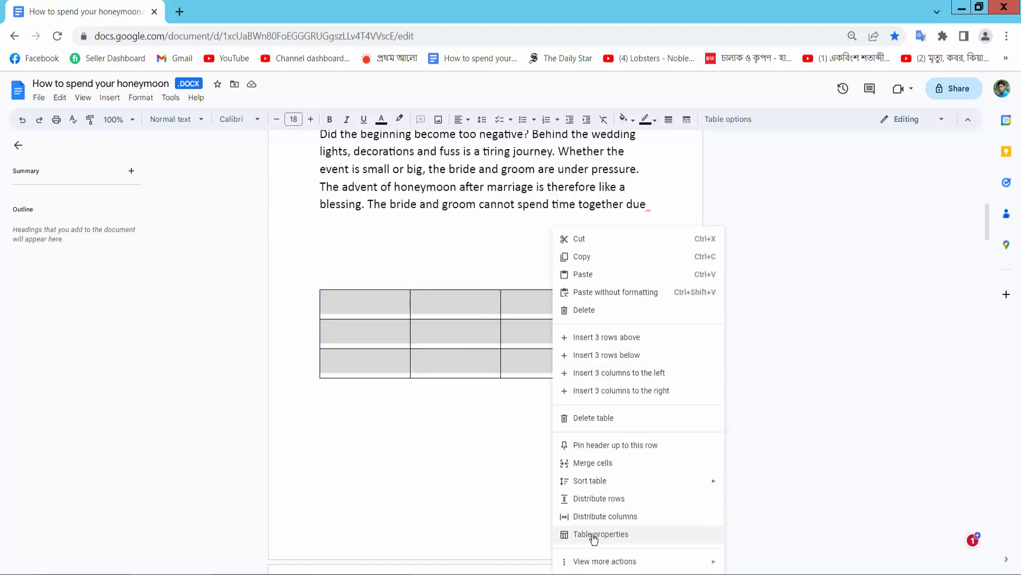
click(601, 533)
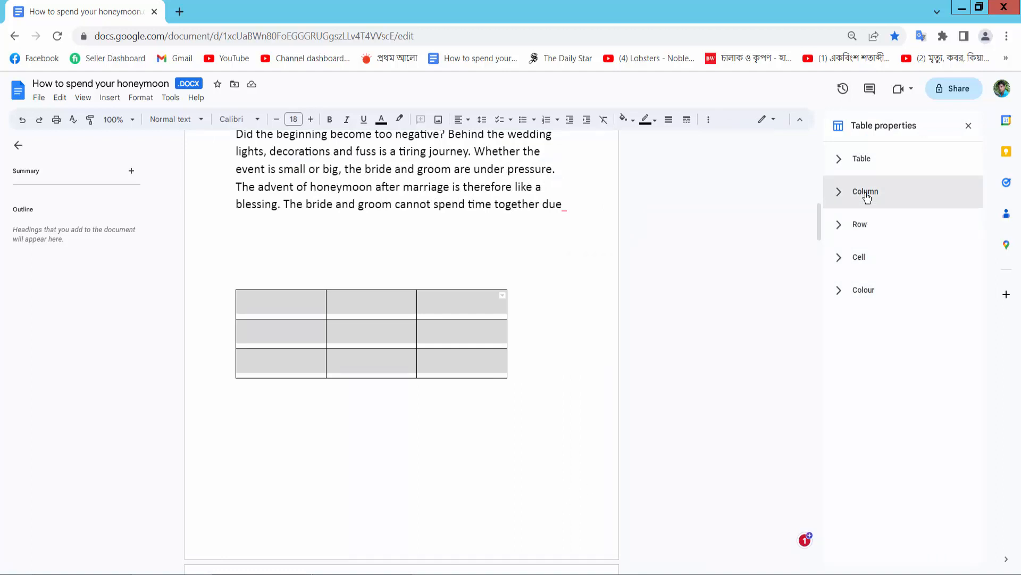
click(865, 191)
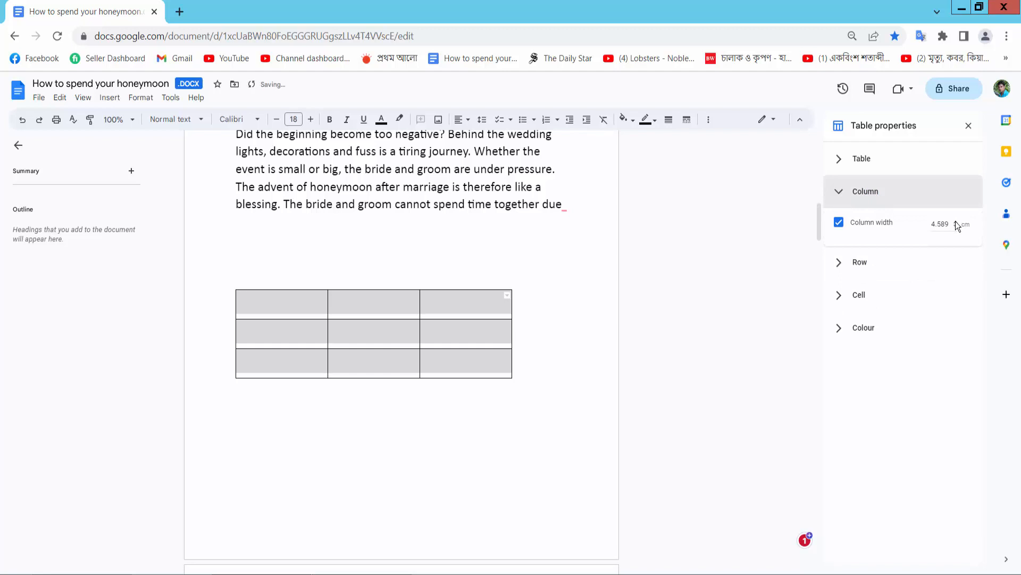
click(955, 223)
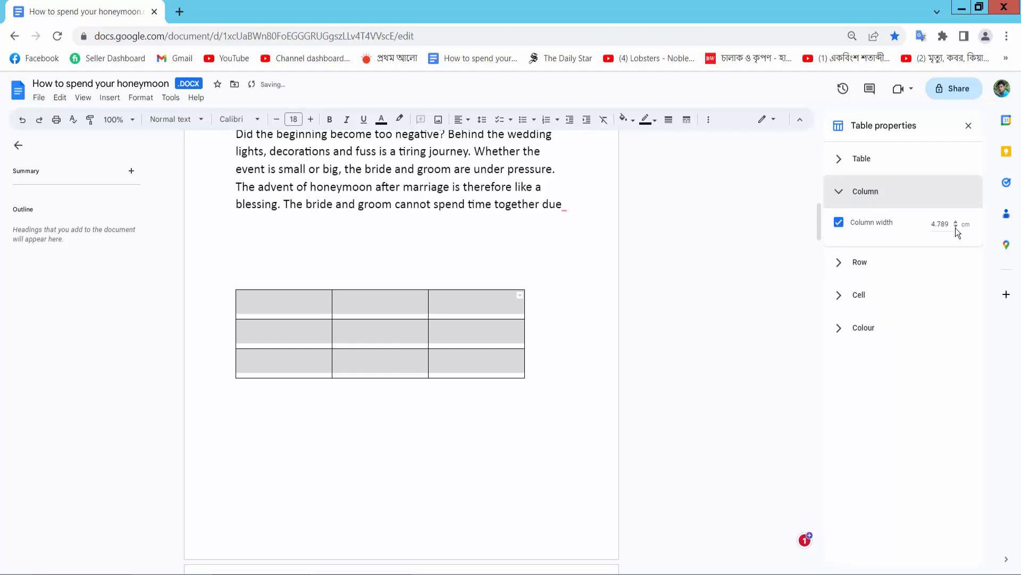
click(956, 227)
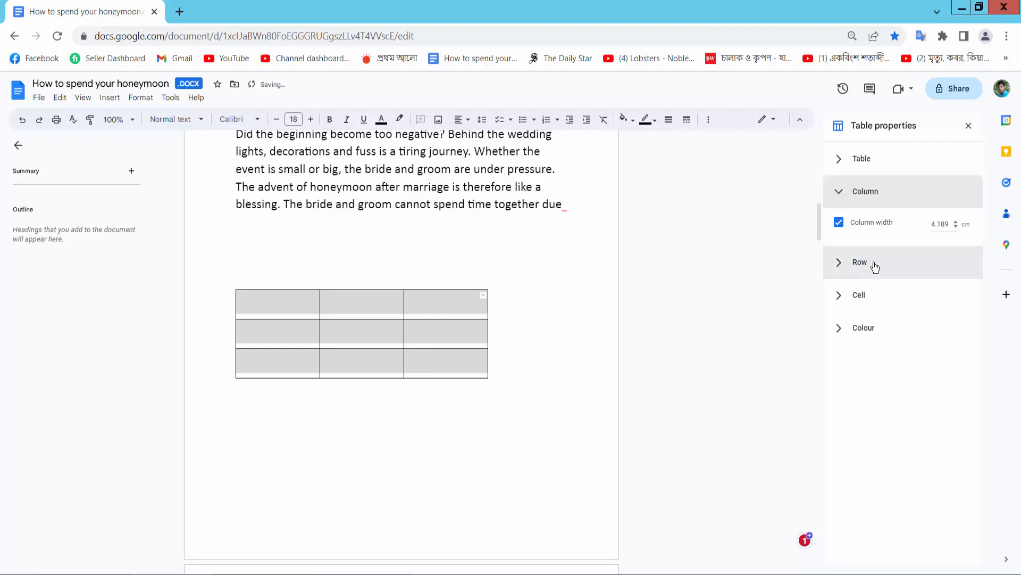
- Set minimum row height to 1.572 cm and column width to 5.289 cm
click(860, 261)
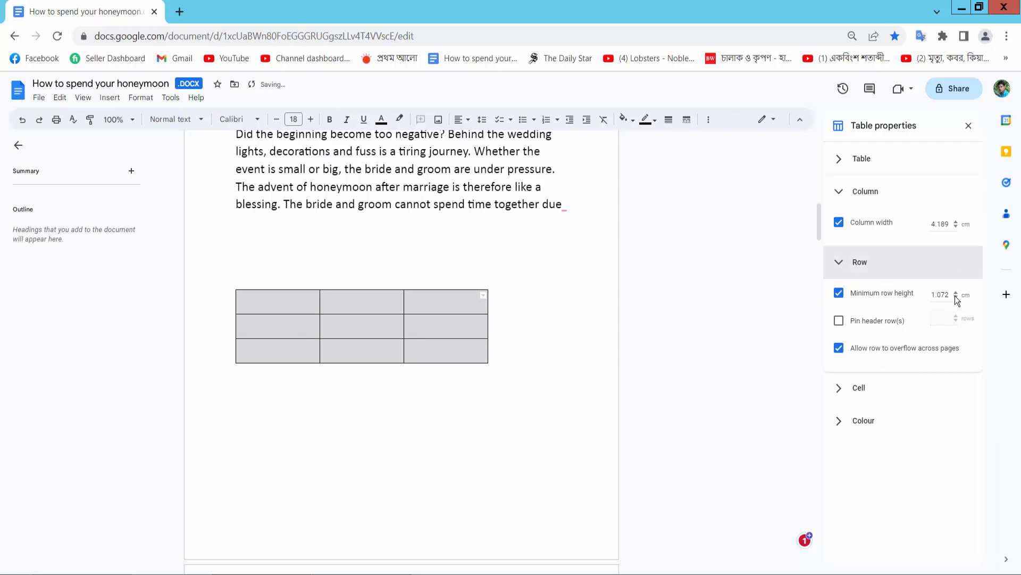
click(957, 291)
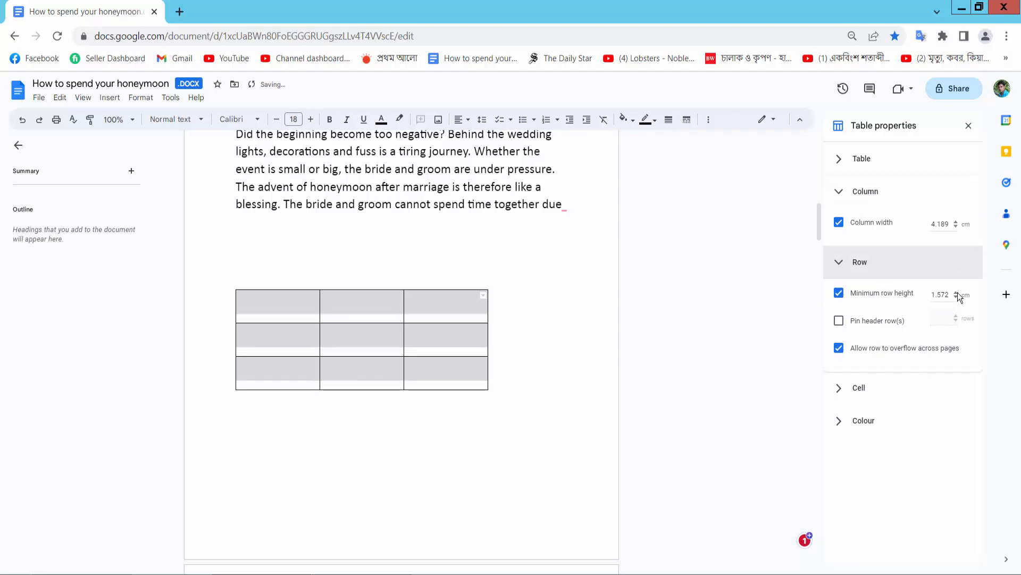
click(957, 292)
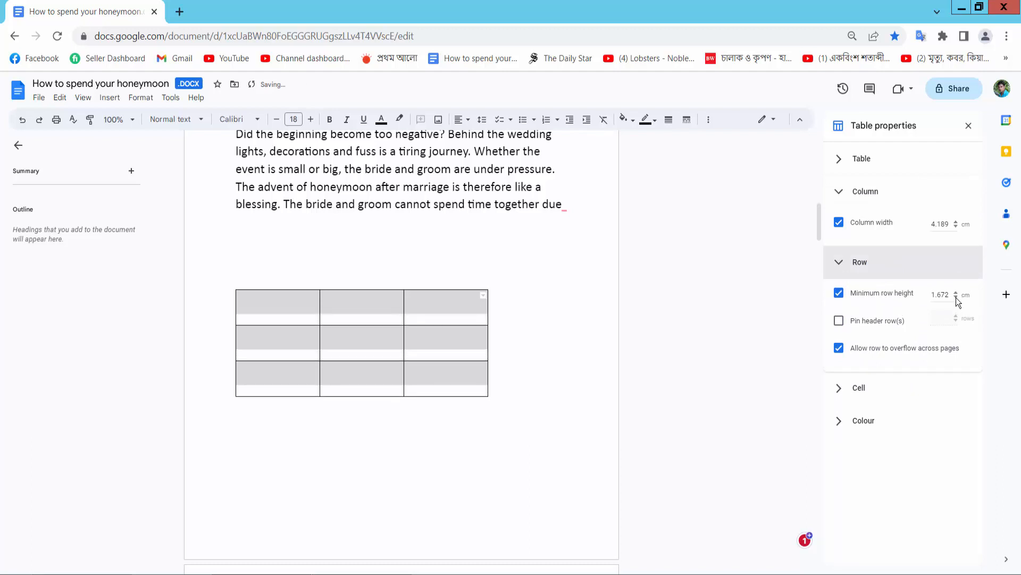
click(957, 297)
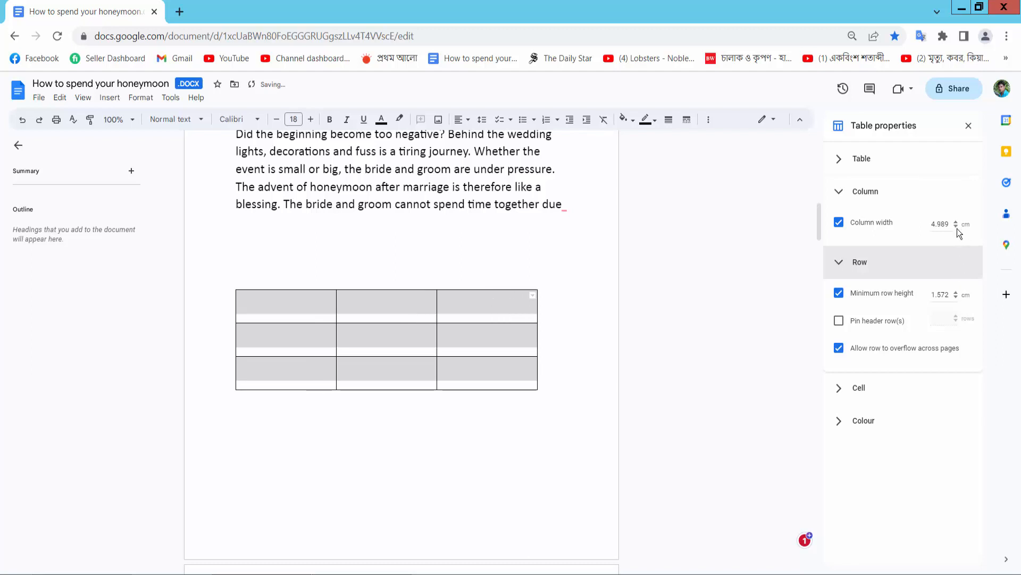
click(954, 221)
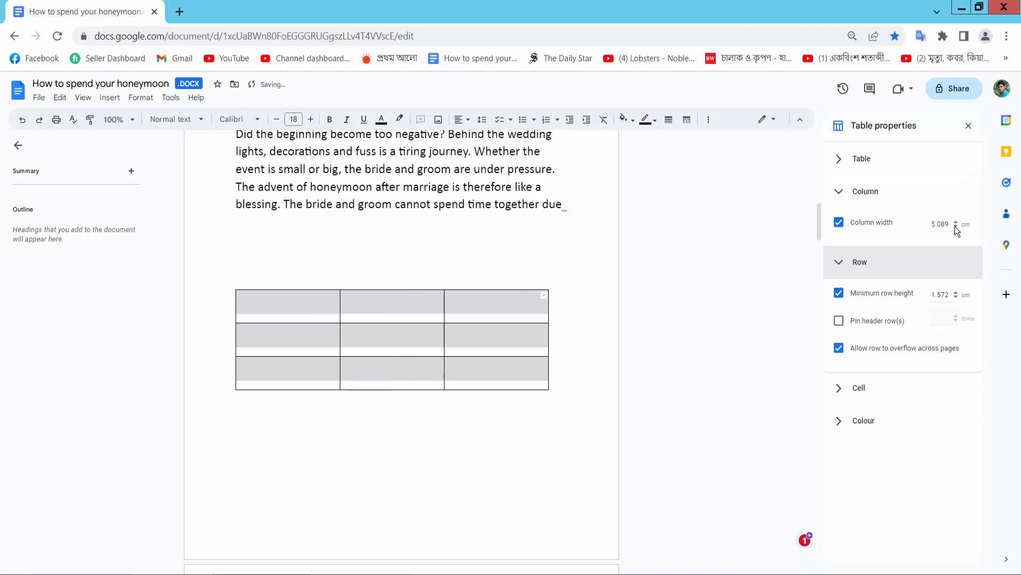
click(956, 221)
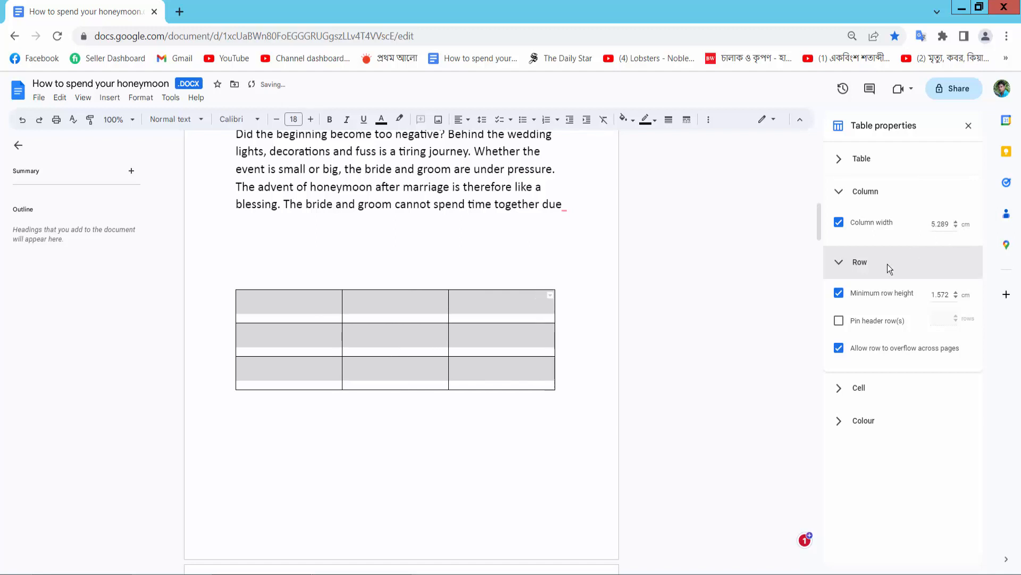